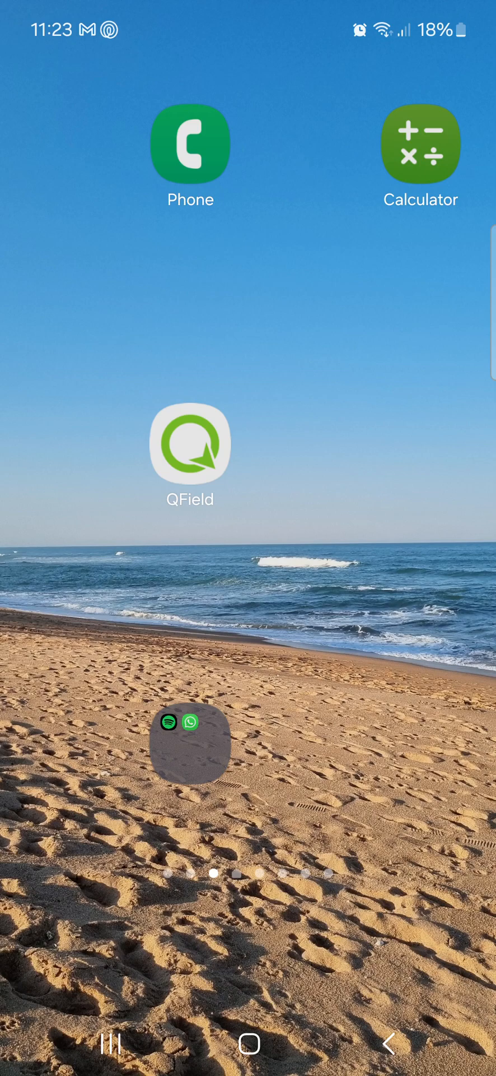
Step: Launch QField and open the Kariega project map of sites, roads and rivers
{"action": "left_click", "coordinate": [190, 442]}
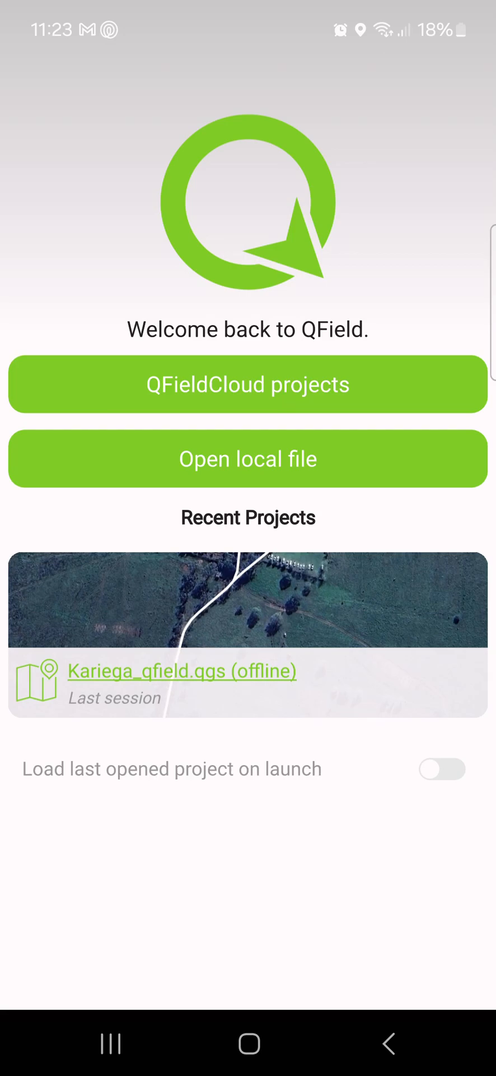
{"action": "left_click", "coordinate": [249, 458]}
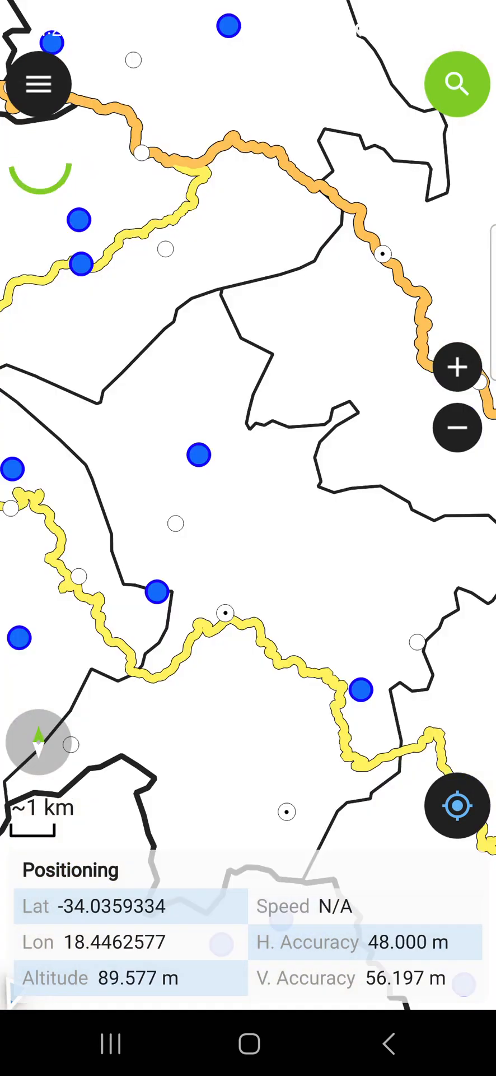
Step: Open the P771-Cibitoke-Centre Barracks site record from the sites layer and start editing it
{"action": "left_click", "coordinate": [38, 84]}
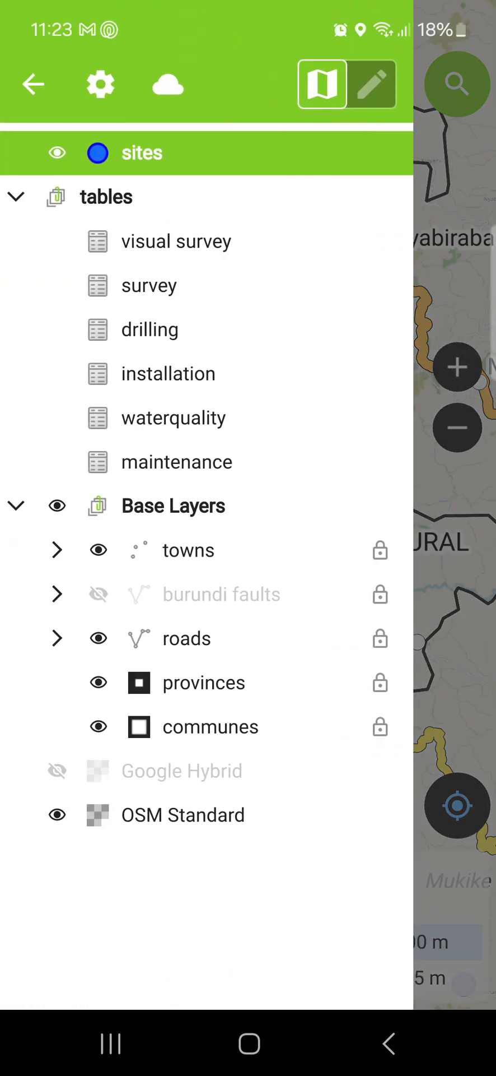
{"action": "left_click", "coordinate": [373, 83]}
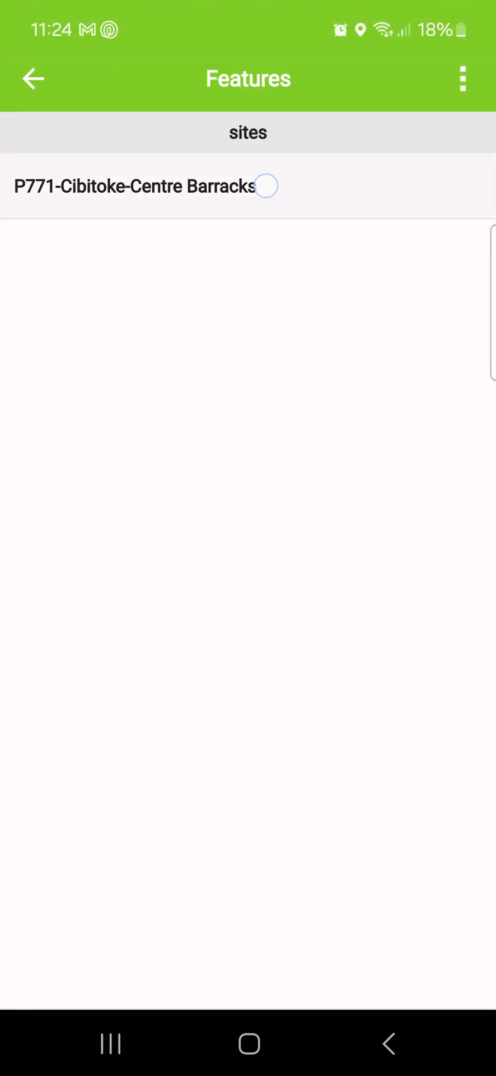
{"action": "left_click", "coordinate": [137, 186]}
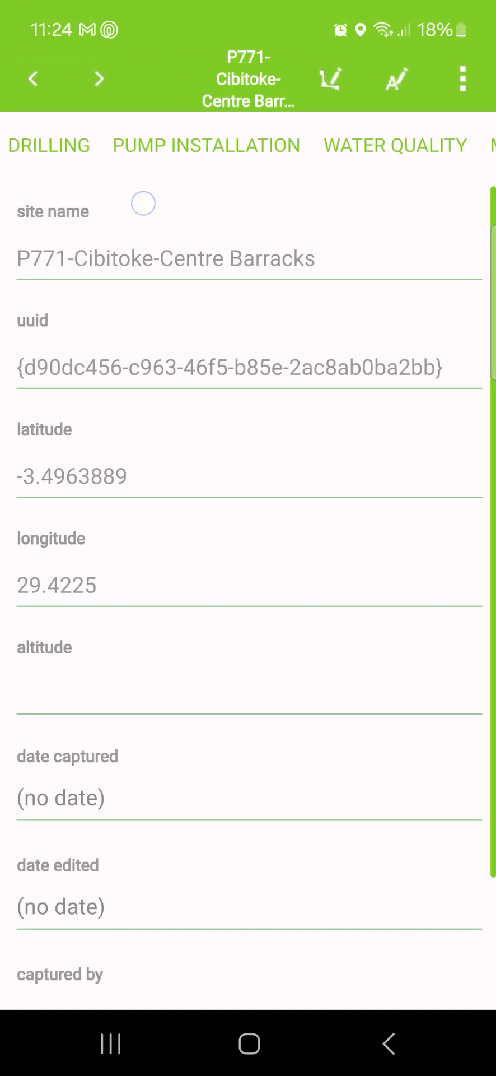
{"action": "left_click", "coordinate": [395, 145]}
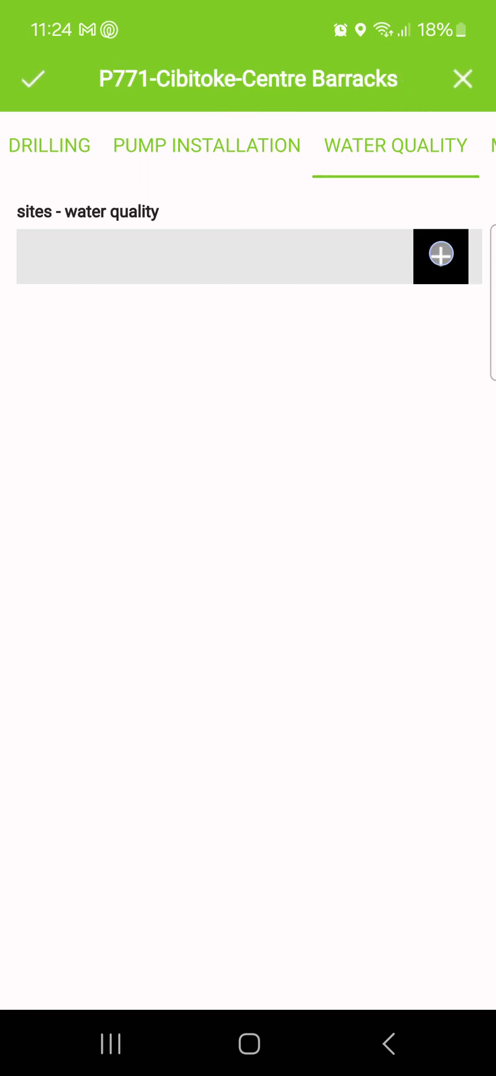
Step: Add a water quality entry 20240925 with a captured pH test photo and save it
{"action": "left_click", "coordinate": [441, 256]}
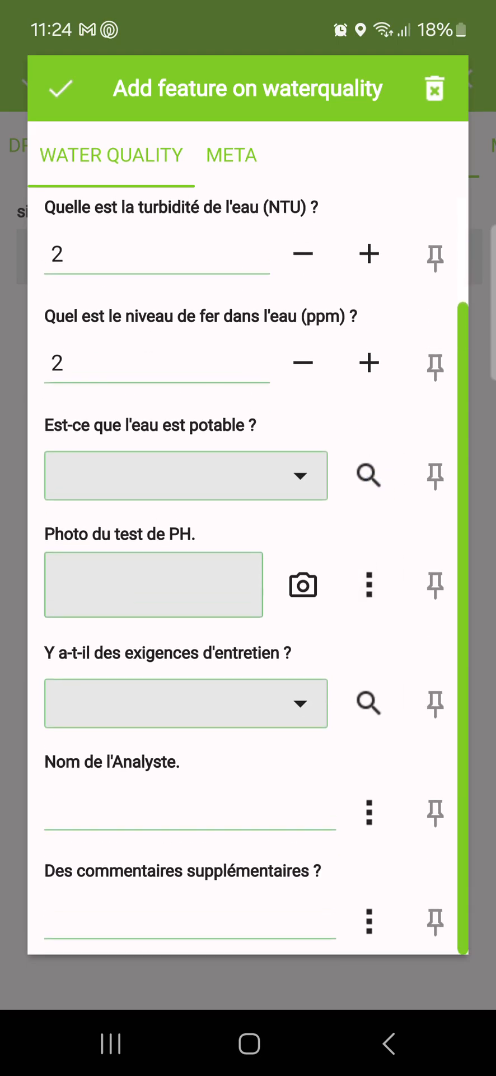
{"action": "left_click", "coordinate": [302, 584]}
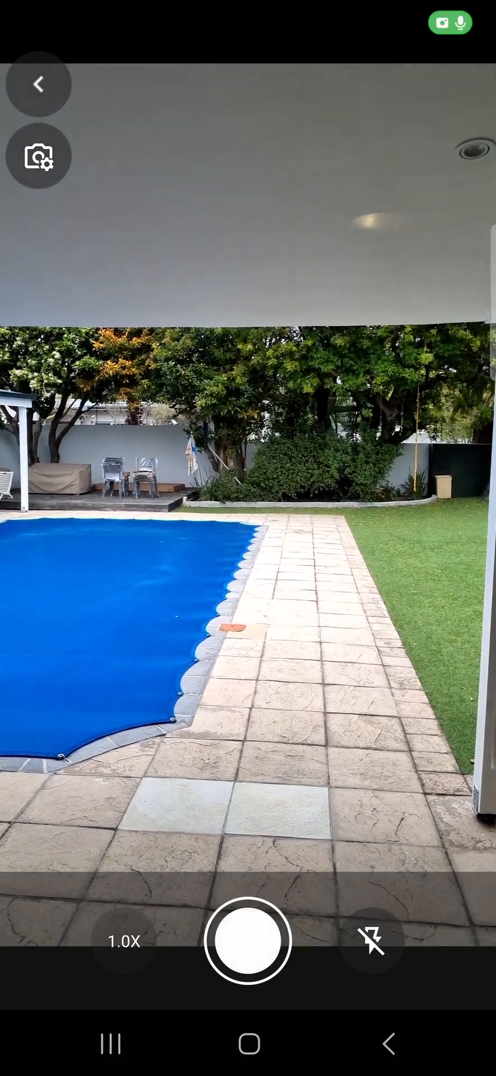
{"action": "left_click", "coordinate": [249, 939]}
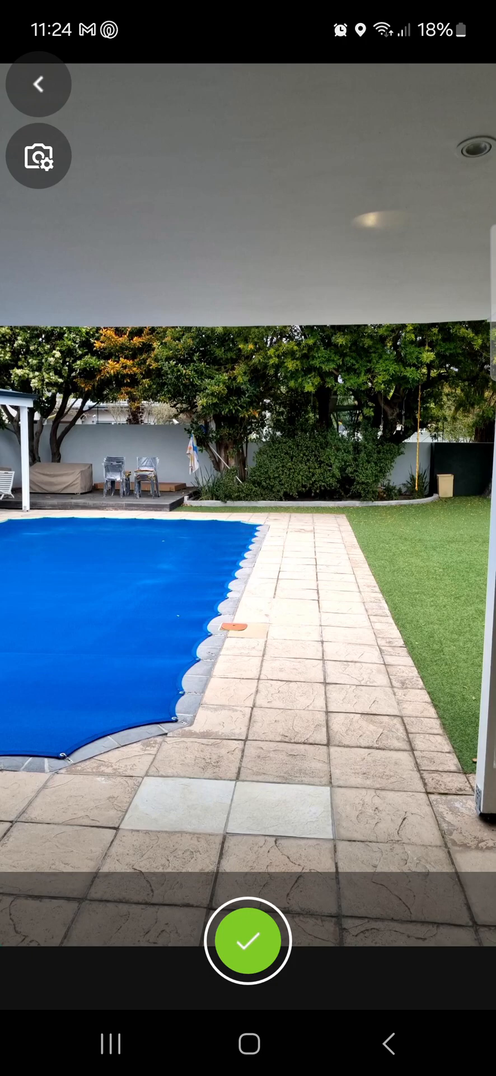
{"action": "left_click", "coordinate": [249, 939]}
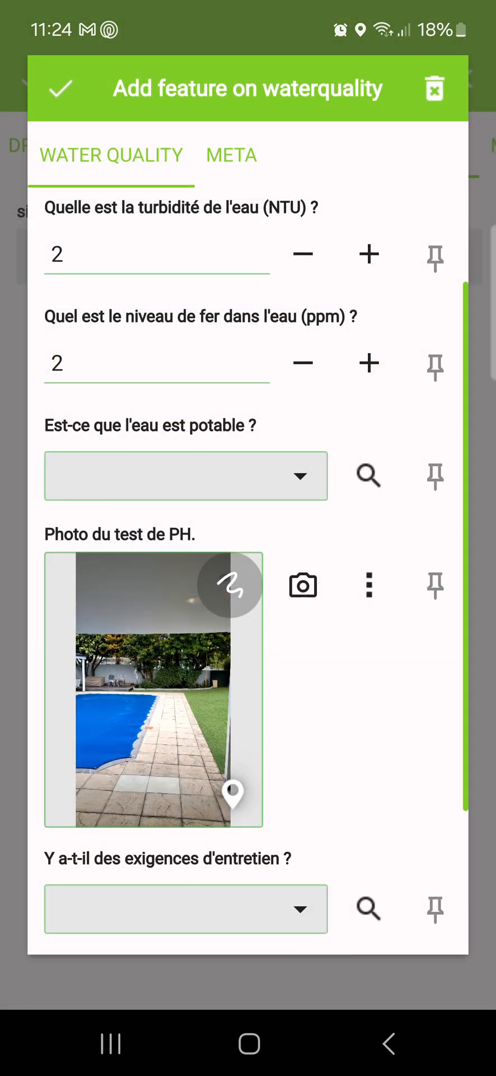
{"action": "left_click", "coordinate": [60, 87]}
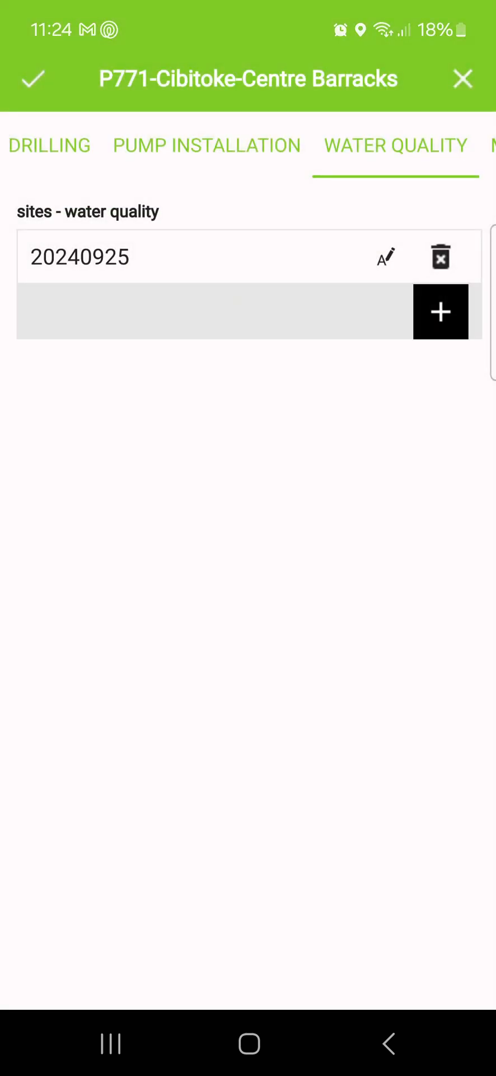
Step: Save the site record edits, close the form and leave QField for the home screen
{"action": "left_click", "coordinate": [32, 77]}
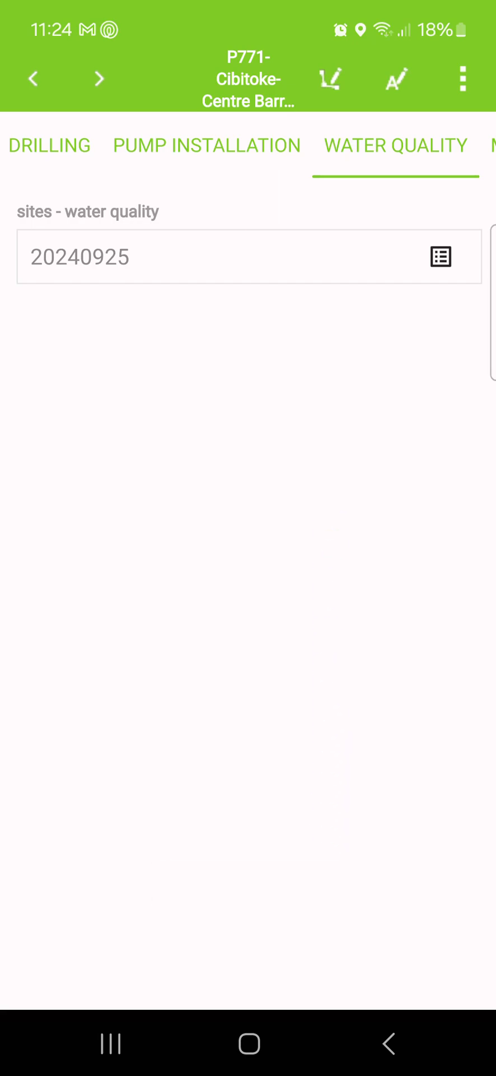
{"action": "left_click", "coordinate": [441, 256]}
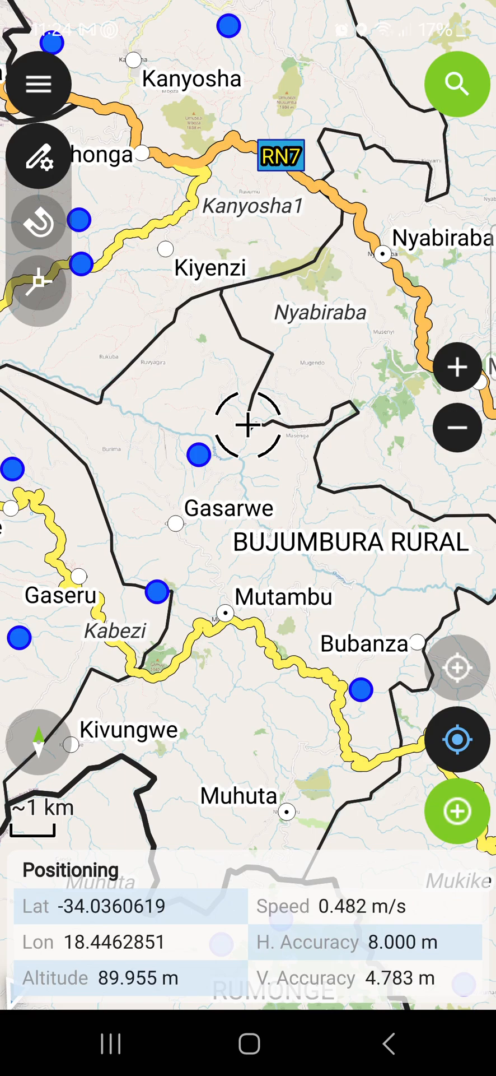
{"action": "key", "text": "back"}
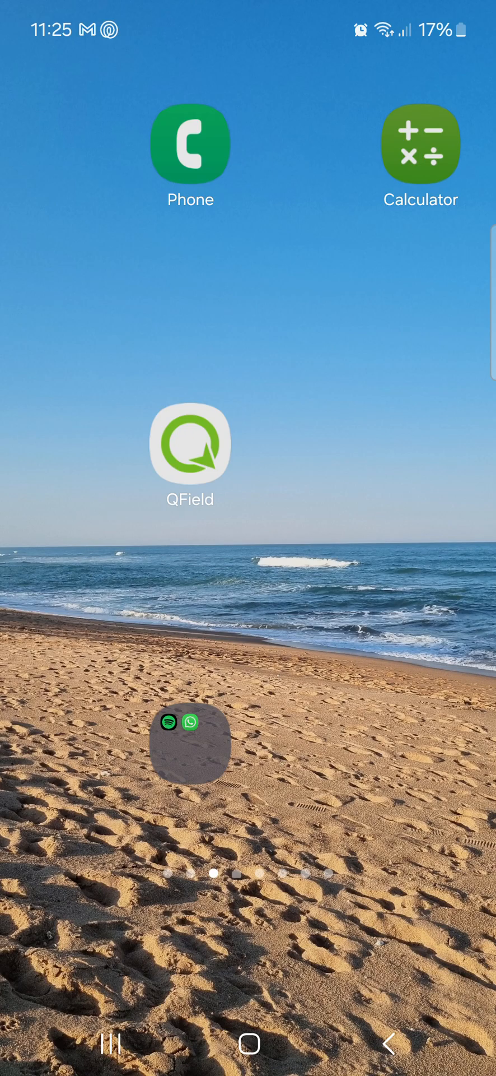
Step: Reopen QField and send the imported MODULES 1 to 6 project folder as a compressed zip
{"action": "left_click", "coordinate": [189, 442]}
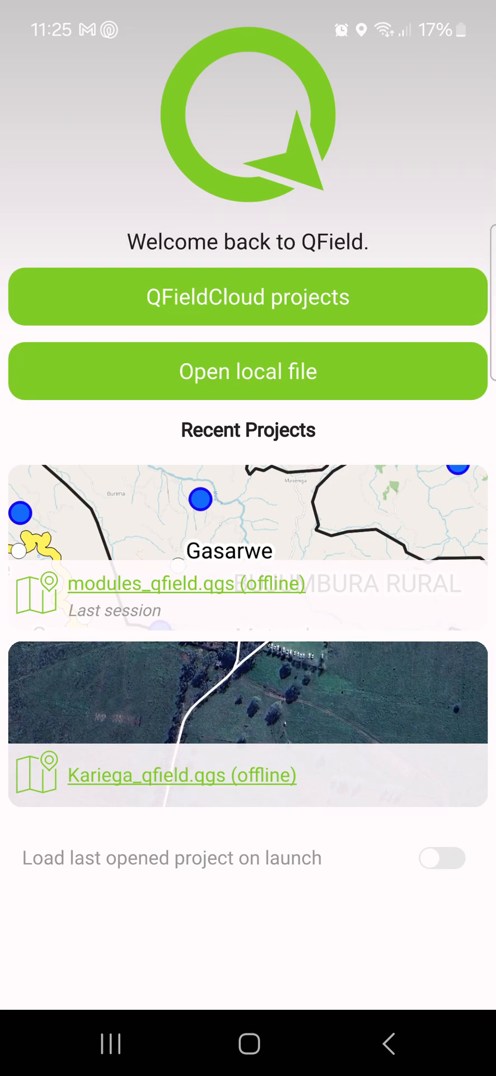
{"action": "left_click", "coordinate": [248, 371]}
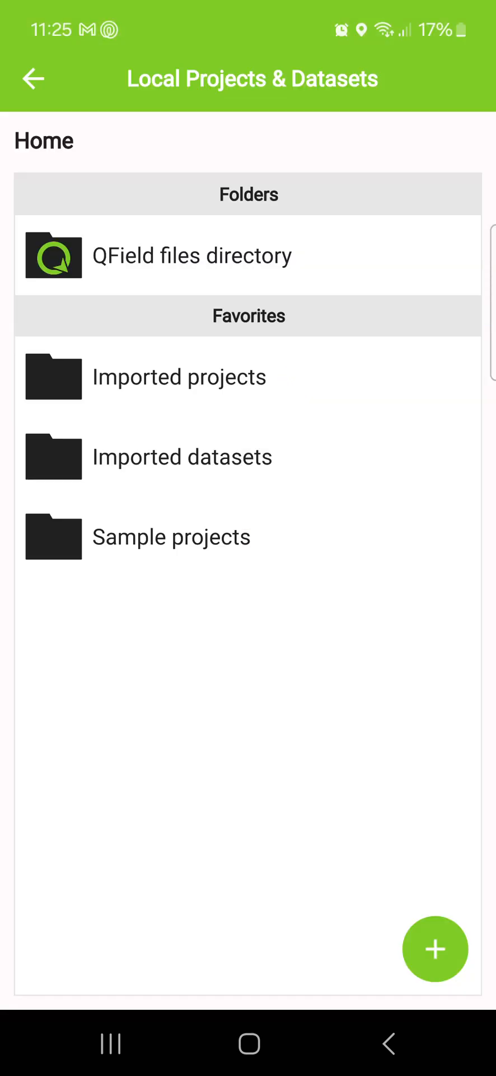
{"action": "left_click", "coordinate": [180, 377]}
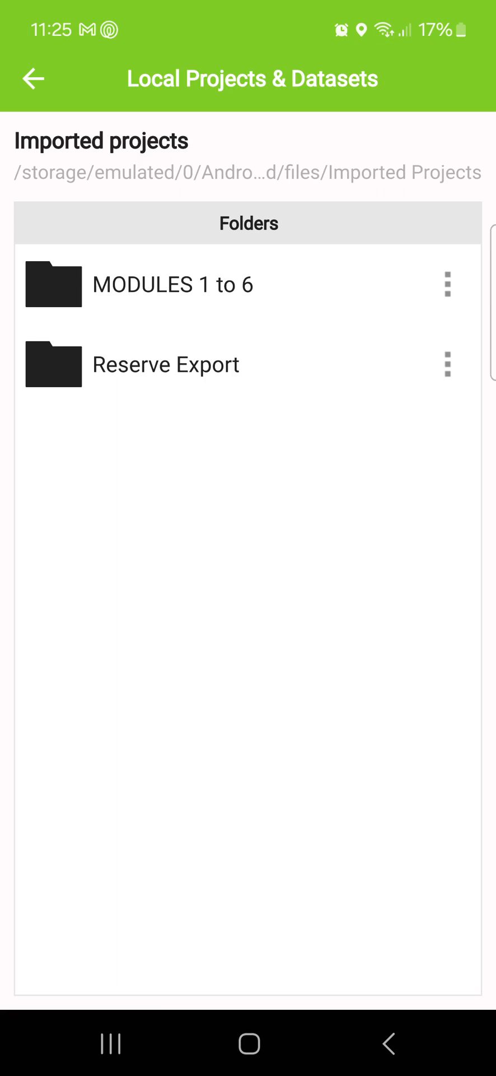
{"action": "left_click", "coordinate": [447, 283]}
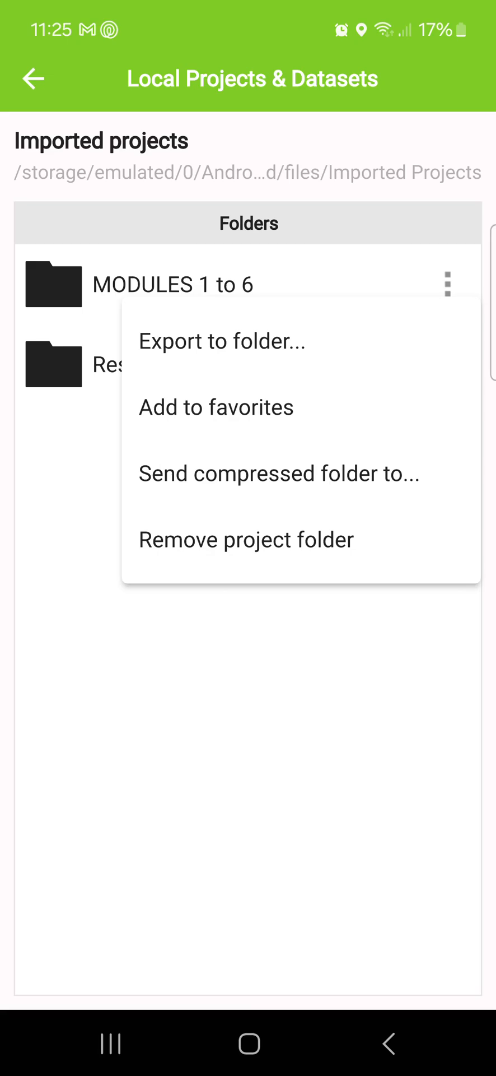
{"action": "left_click", "coordinate": [278, 473]}
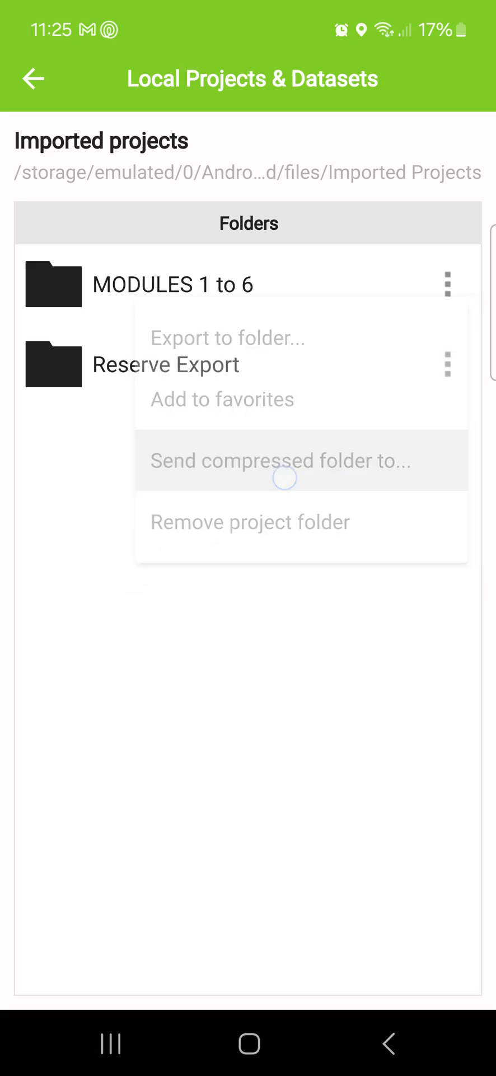
{"action": "left_click", "coordinate": [277, 461]}
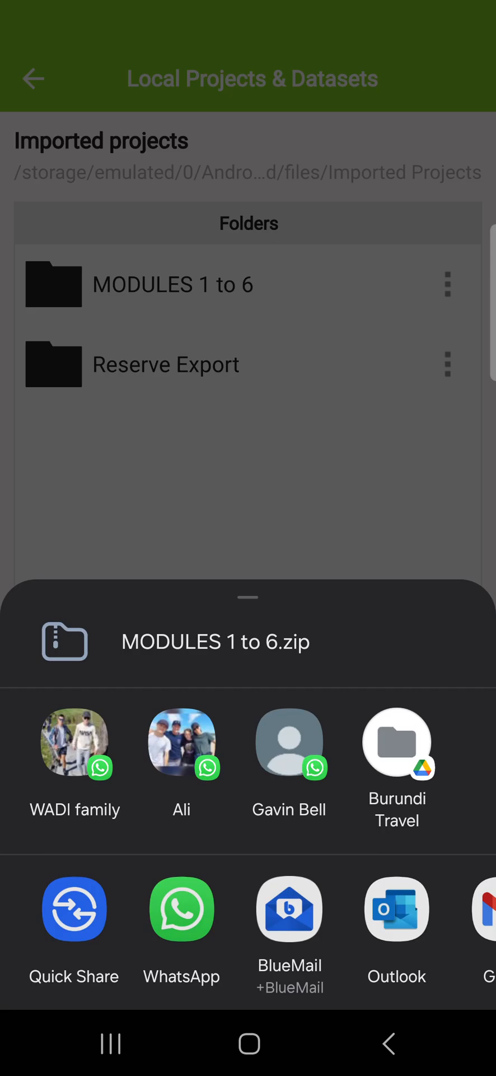
Step: Share MODULES 1 to 6.zip to BlueMail, creating a draft with it attached
{"action": "left_click", "coordinate": [289, 908]}
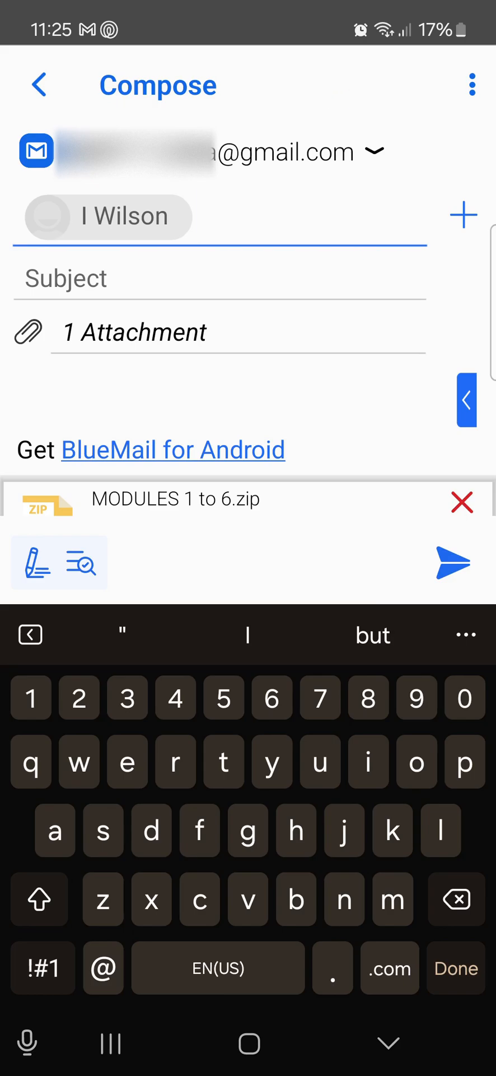
Step: Give the email a subject beginning 'Water quality - Ian 250920' and send it
{"action": "type", "text": "Water qualir"}
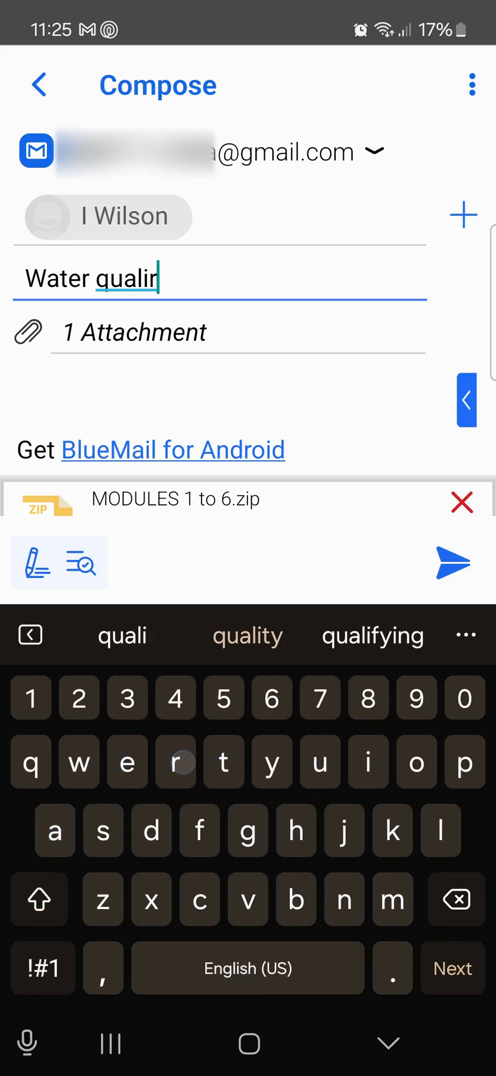
{"action": "left_click", "coordinate": [246, 634]}
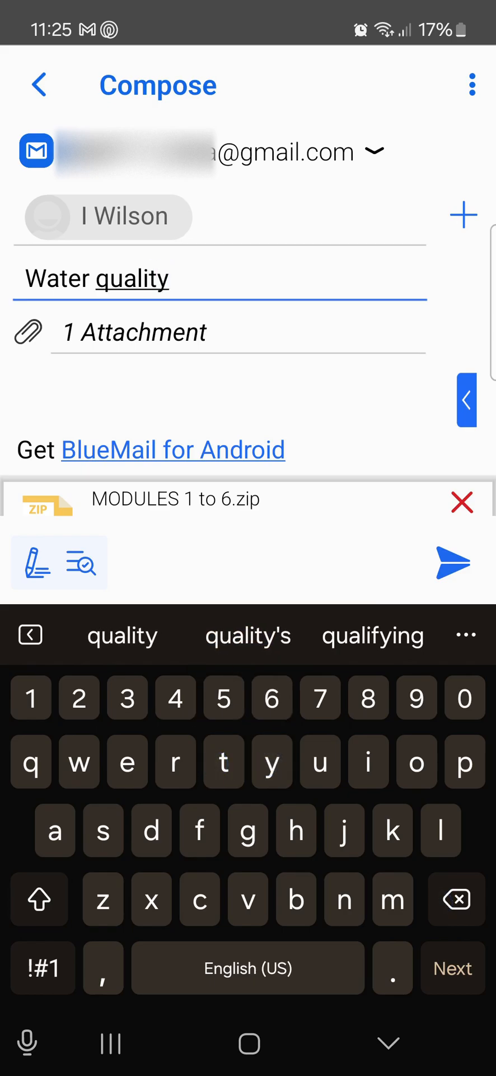
{"action": "type", "text": "- Ian 2509202"}
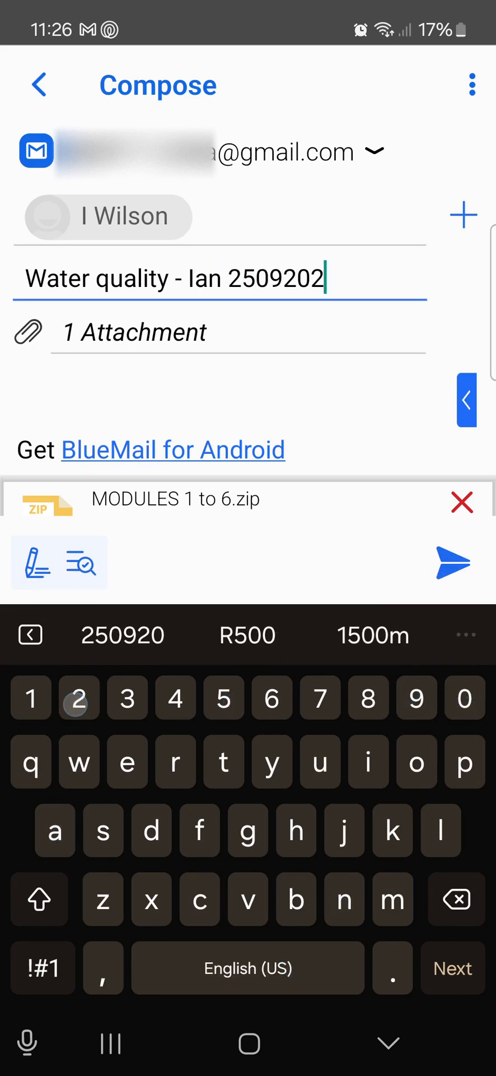
{"action": "type", "text": "4"}
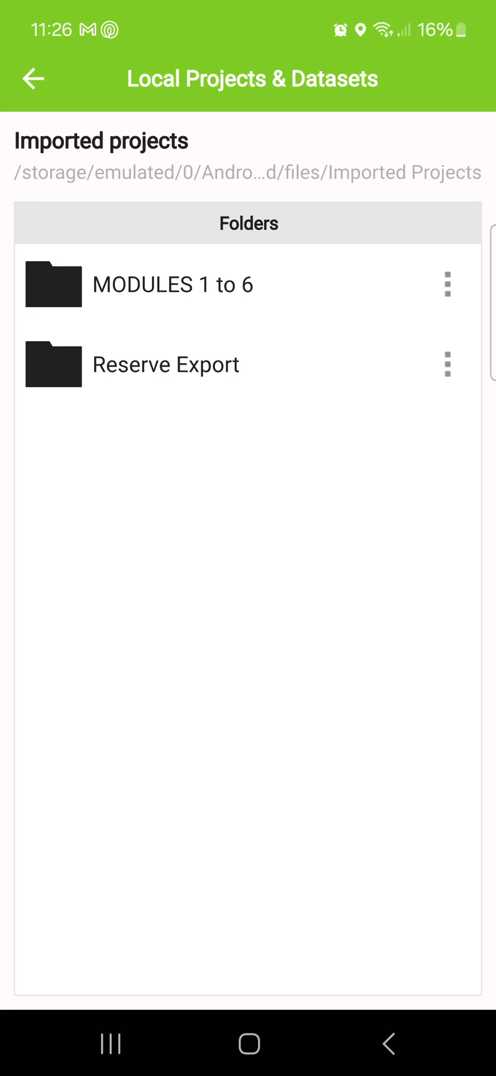
Step: Back out of Imported projects to the QField welcome screen with recent projects
{"action": "left_click", "coordinate": [32, 78]}
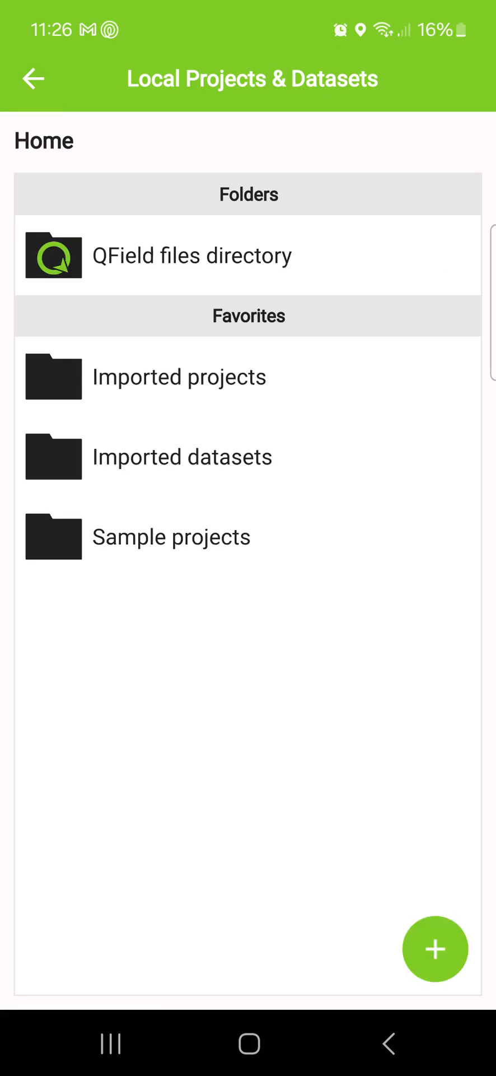
{"action": "left_click", "coordinate": [32, 78]}
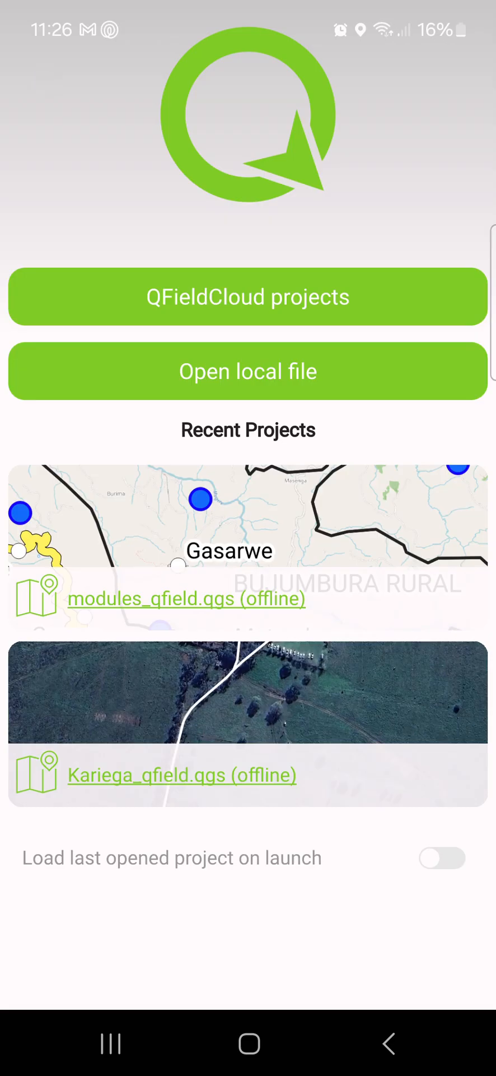